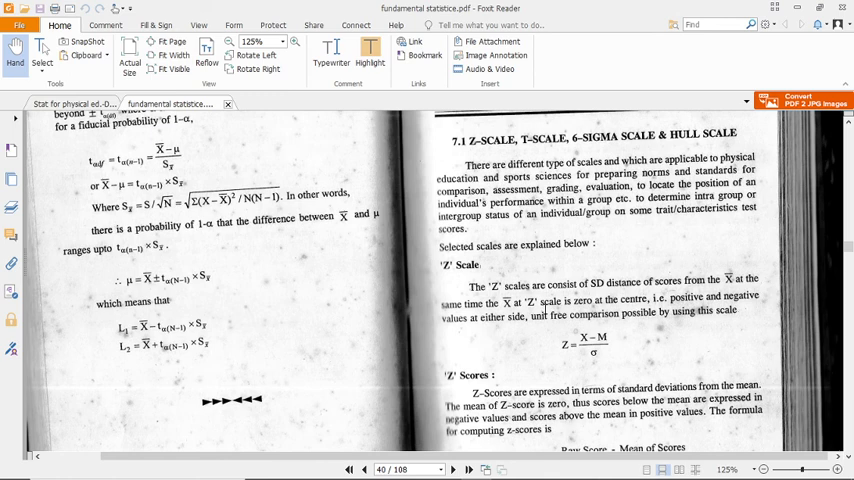
mouse_move(457, 353)
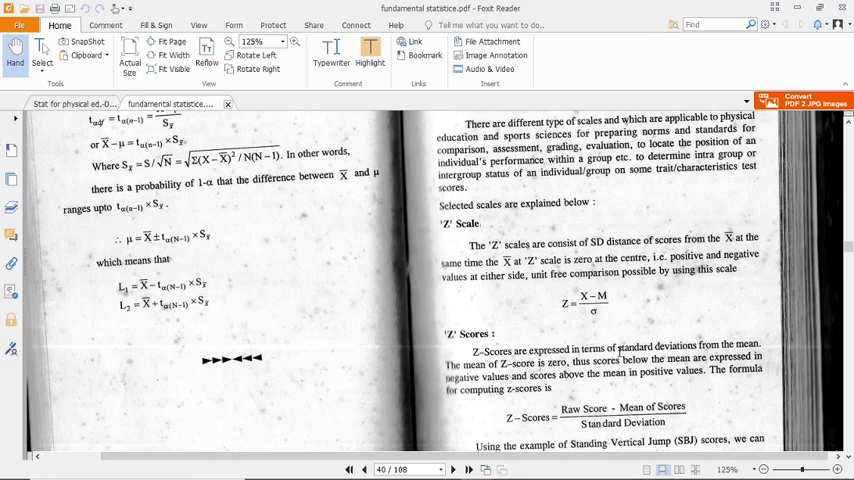
- Scroll from page 40 to page 41, reaching the z-score worked example
scroll(down, 3)
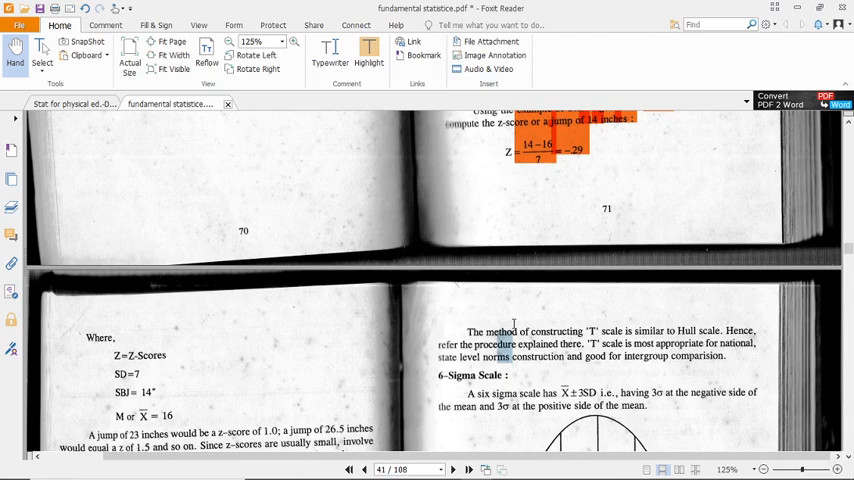
- Scroll through the physical education book to the Scoring Scales and T value tables
scroll(down, 3)
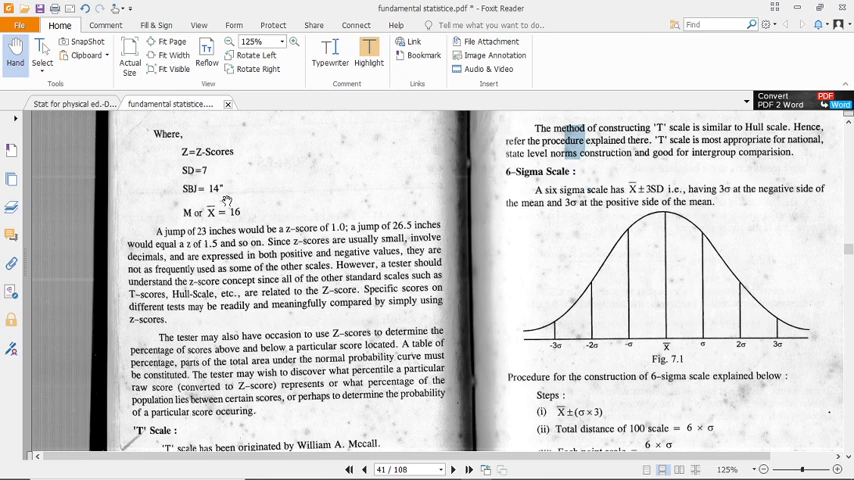
mouse_move(318, 237)
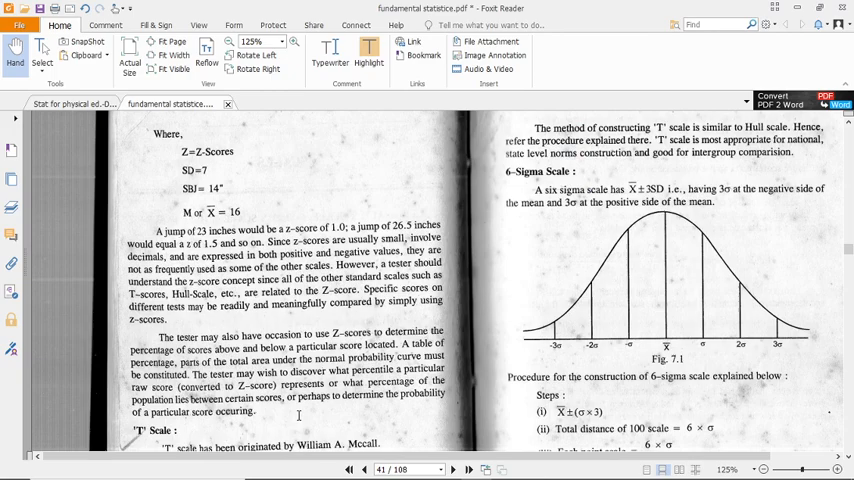
scroll(down, 3)
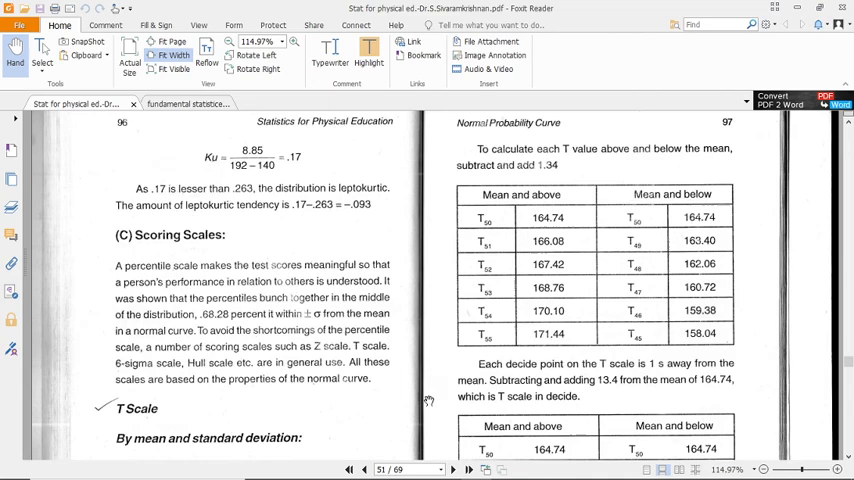
scroll(down, 3)
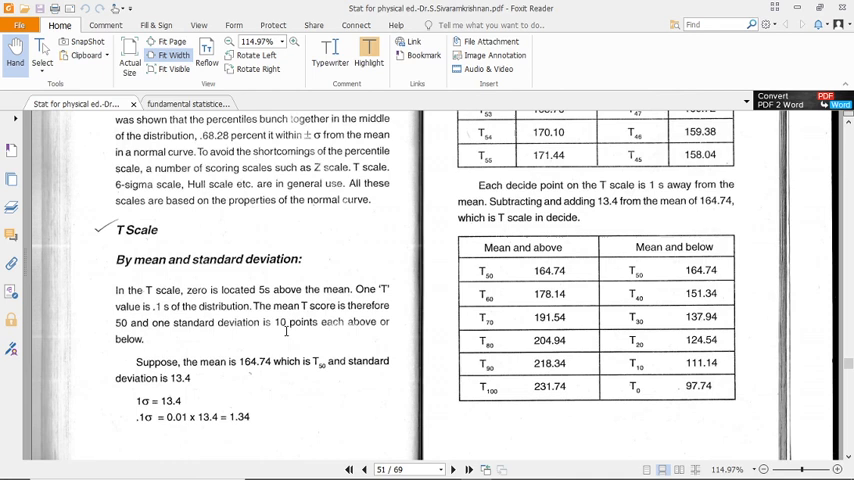
mouse_move(248, 338)
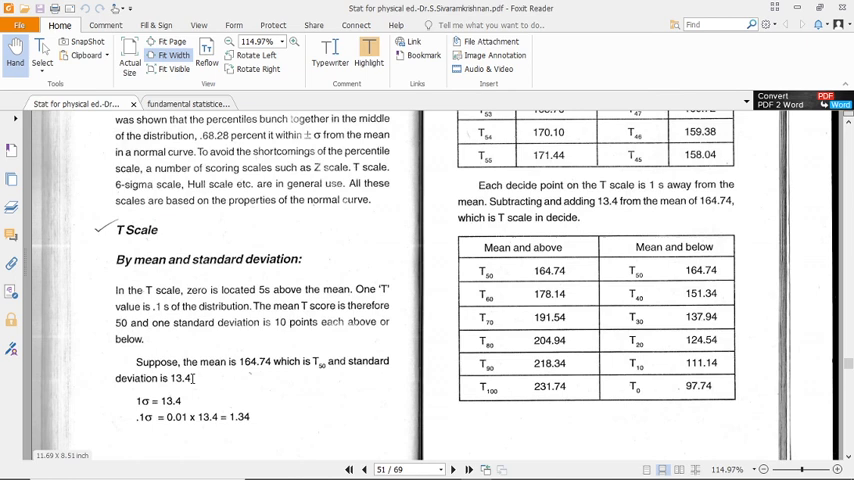
double_click(255, 368)
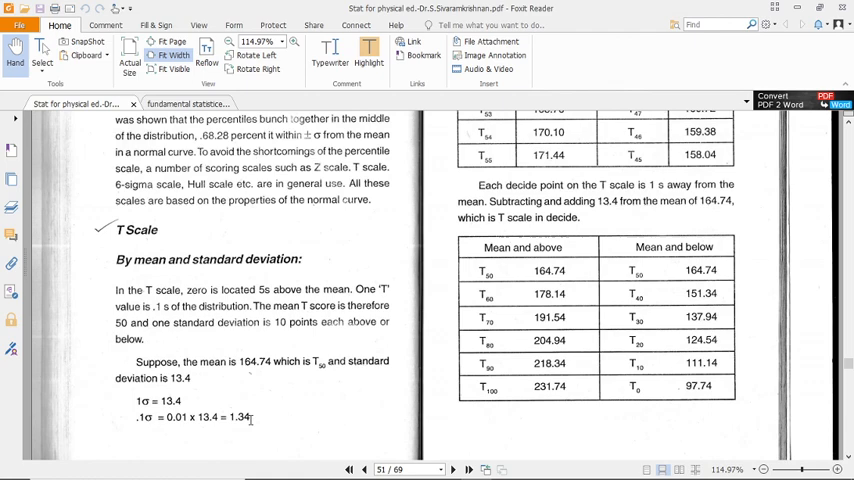
scroll(up, 3)
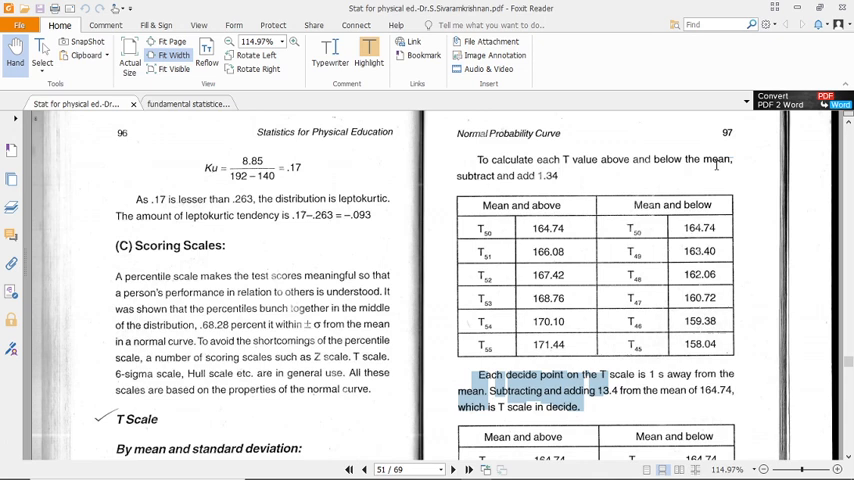
mouse_move(550, 180)
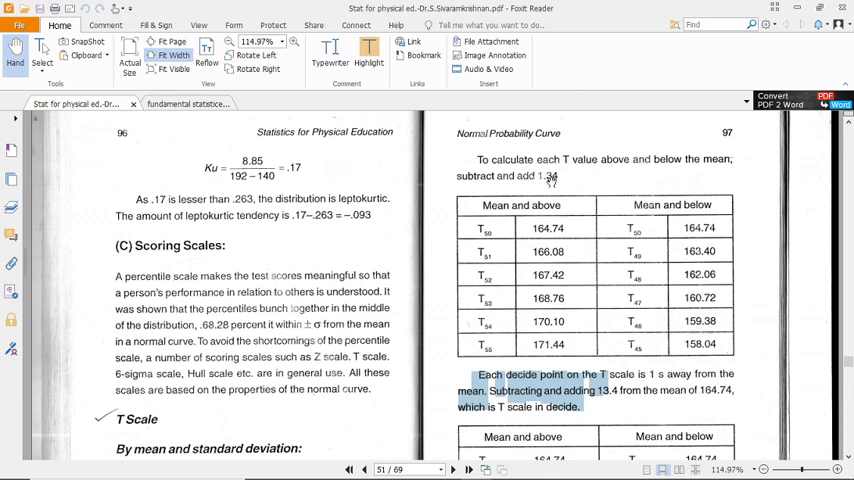
mouse_move(555, 235)
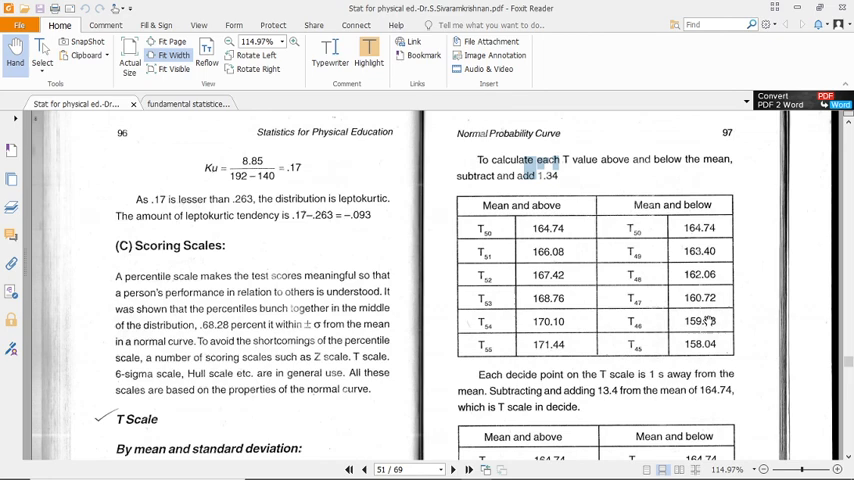
- Scroll down until the second T value table, T50–T100, is fully visible
scroll(down, 3)
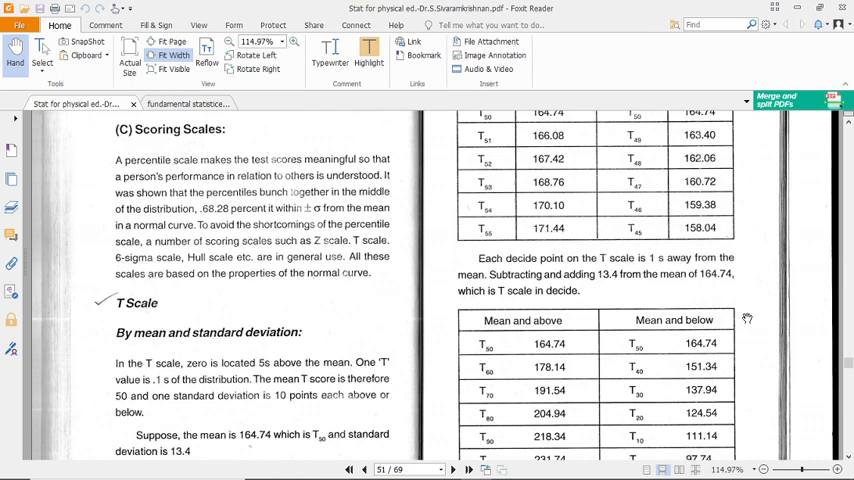
scroll(down, 3)
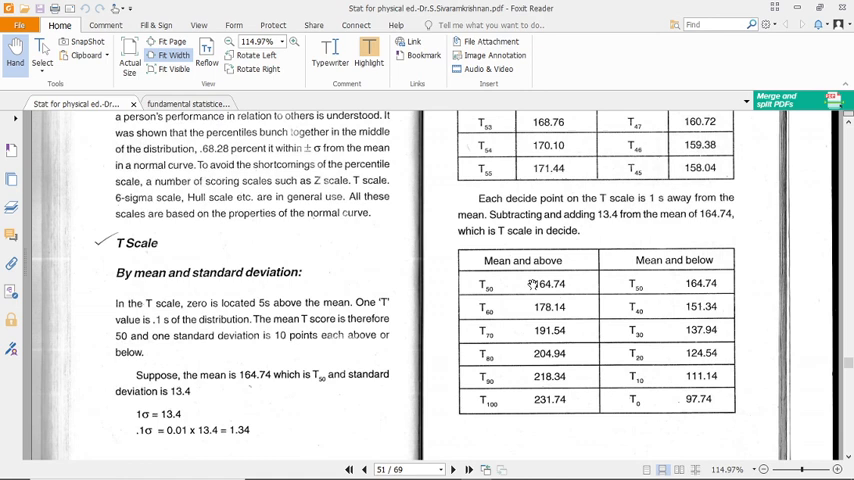
mouse_move(676, 231)
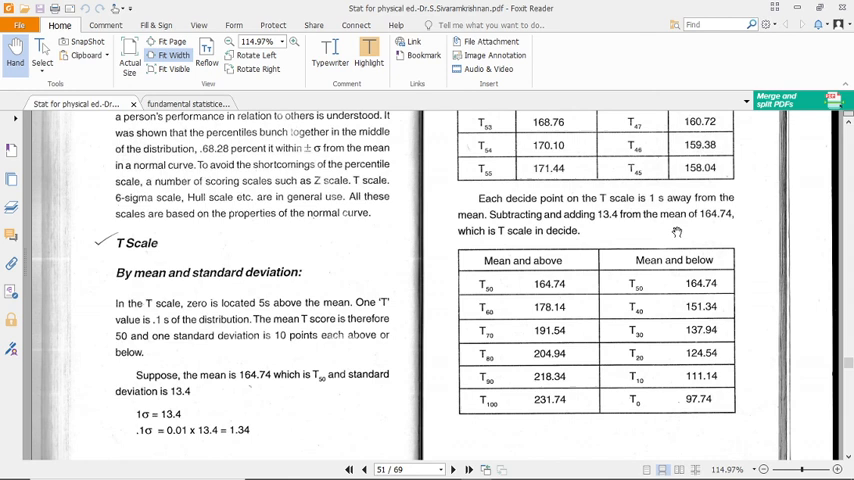
mouse_move(487, 300)
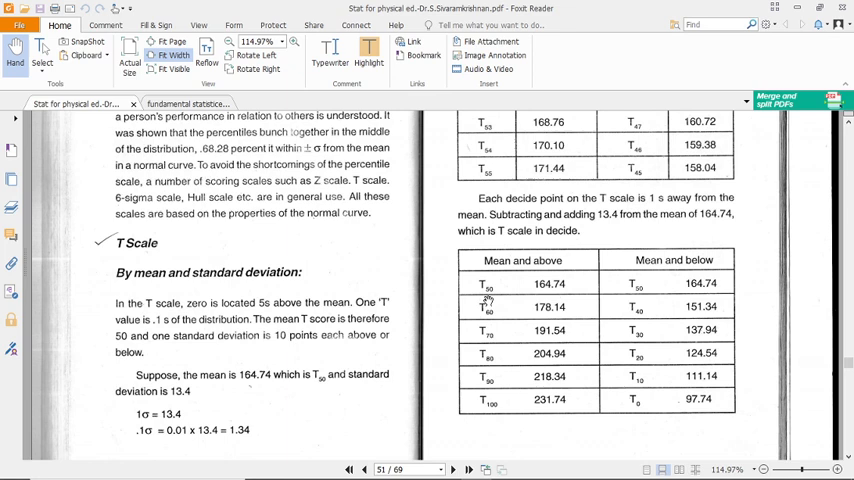
mouse_move(572, 295)
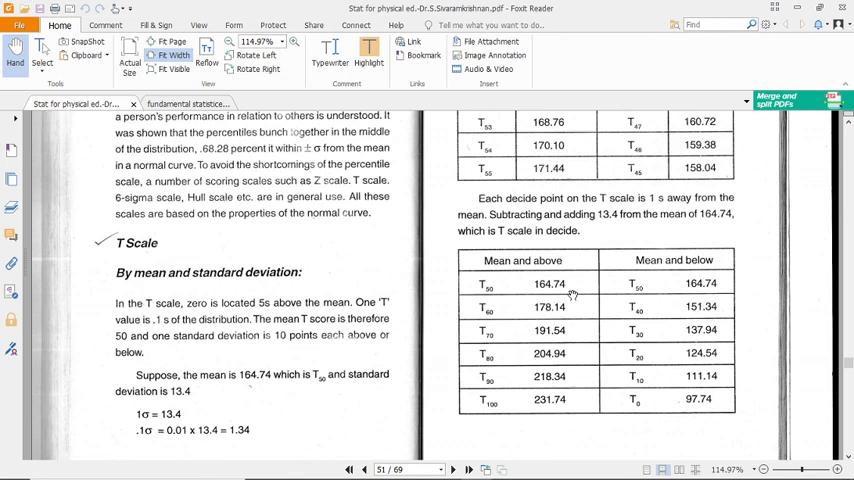
mouse_move(813, 320)
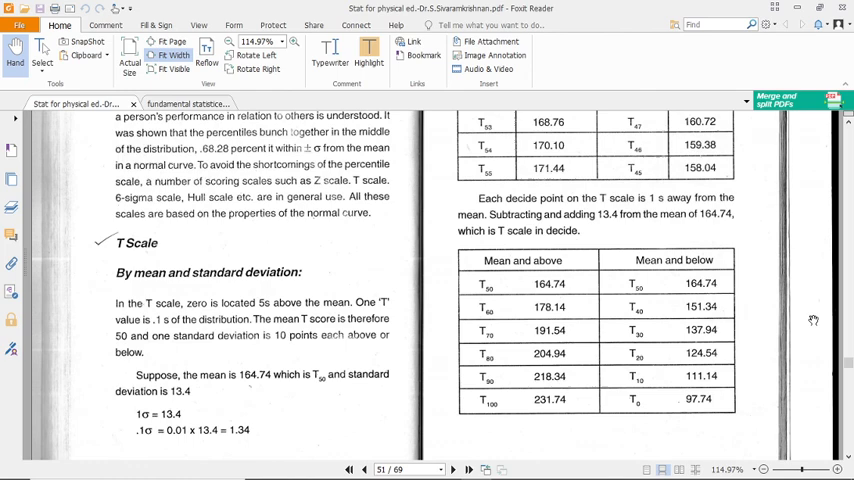
- Scroll down to page 52's 6 Sigma Scale section and decile score table
scroll(down, 3)
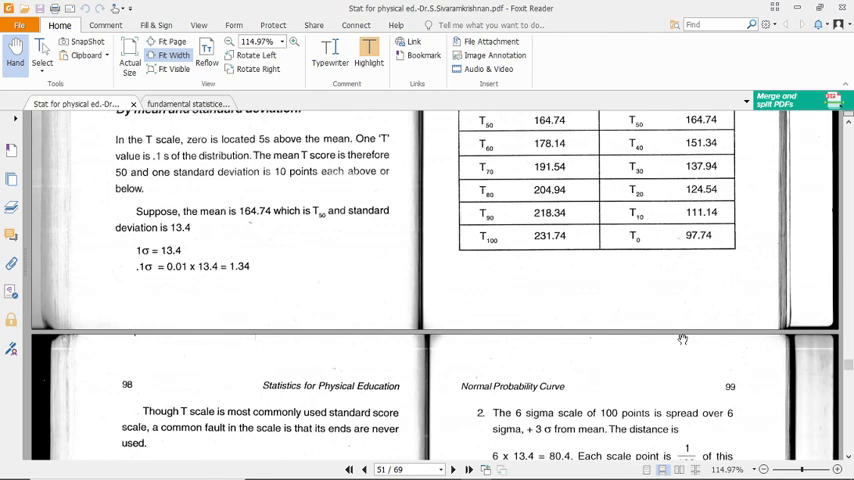
scroll(down, 3)
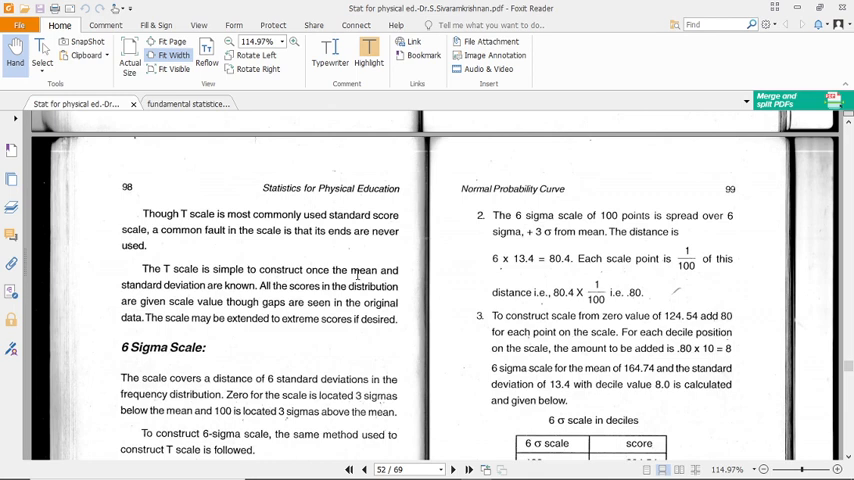
scroll(down, 3)
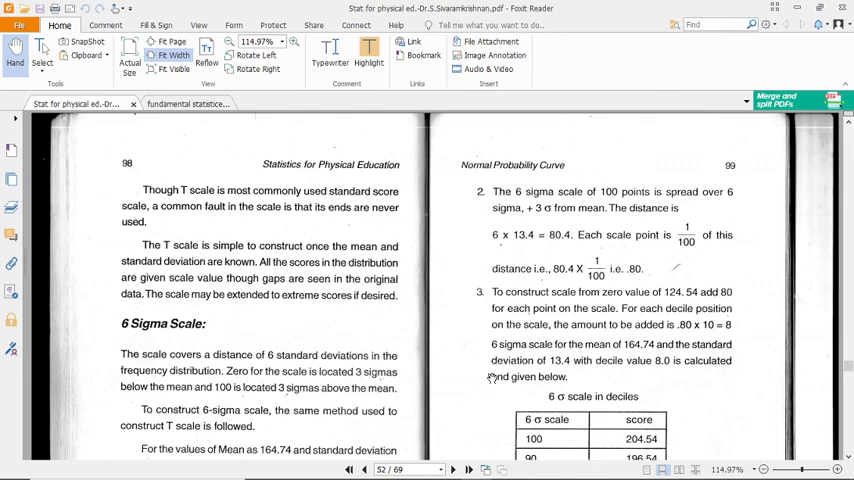
scroll(down, 3)
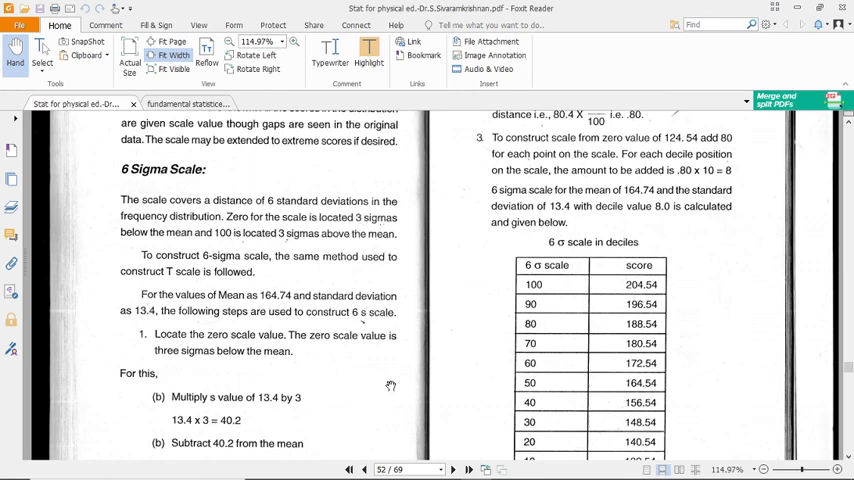
- Scroll past the 6 sigma decile table to the Hull Scale section on page 53
scroll(down, 3)
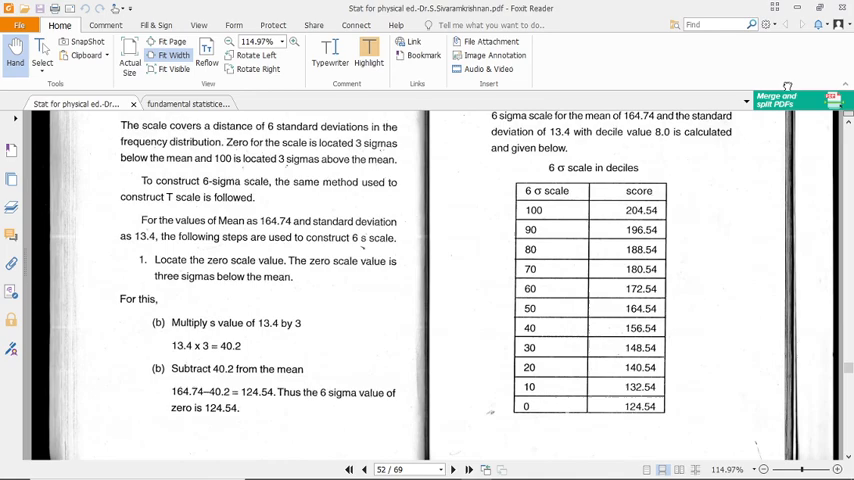
scroll(up, 3)
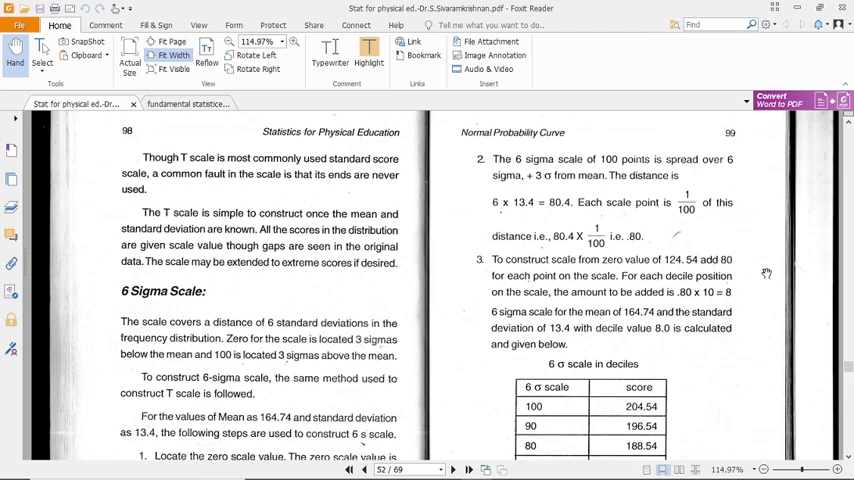
scroll(down, 3)
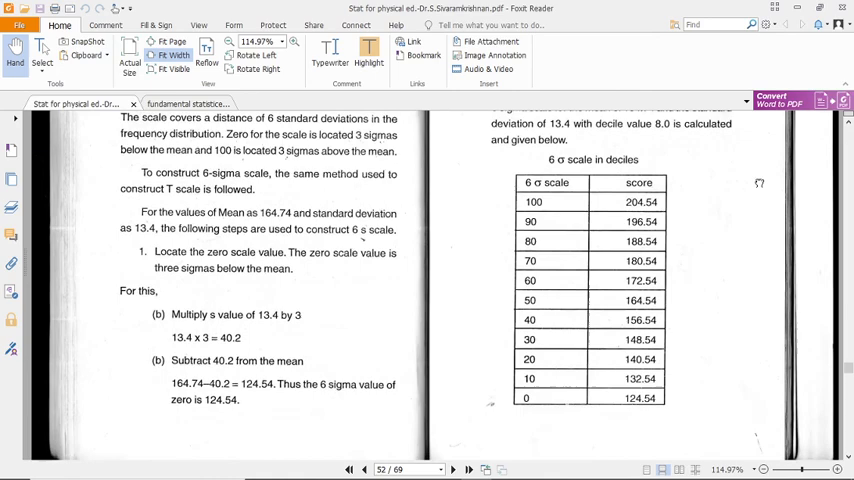
scroll(down, 3)
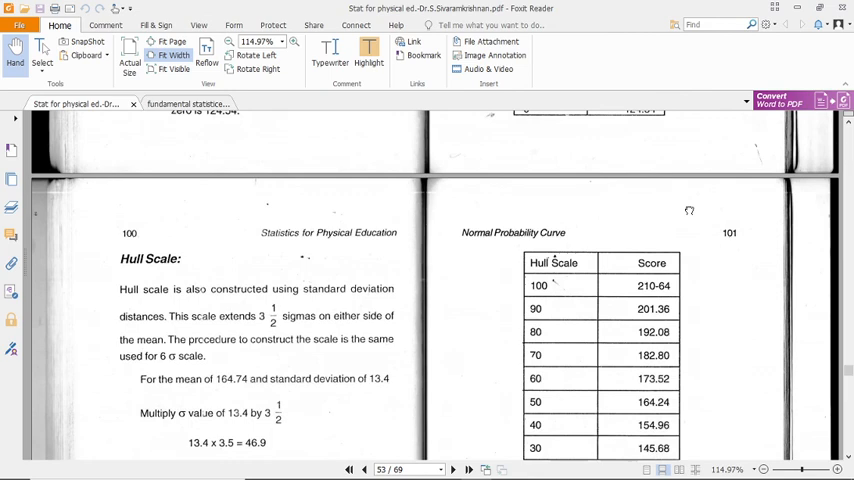
- Scroll to the Hull Scale table's 0 row and the Questions and Problems heading
scroll(down, 3)
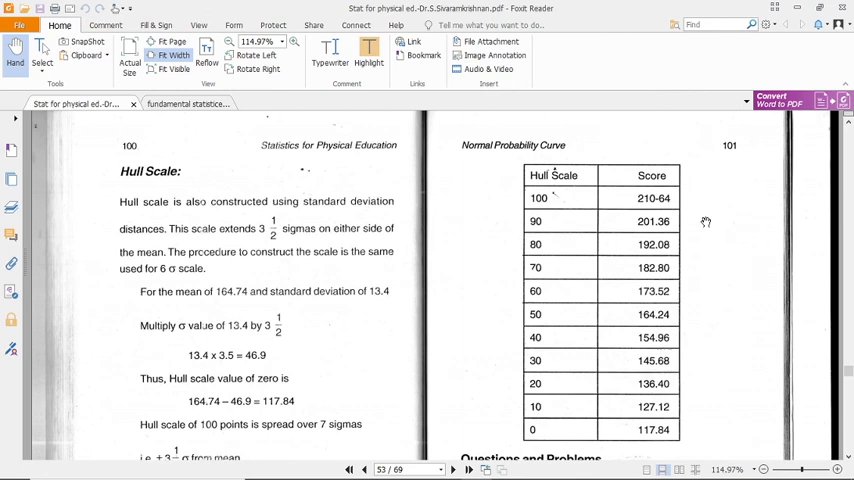
scroll(down, 3)
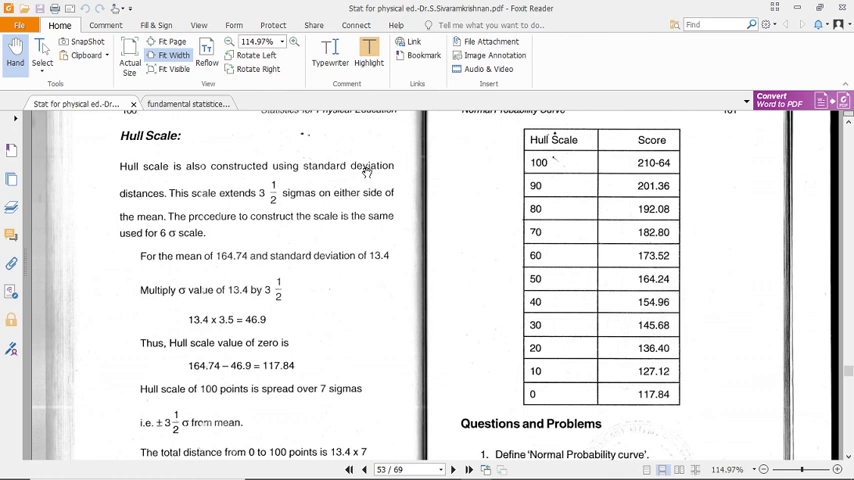
mouse_move(342, 205)
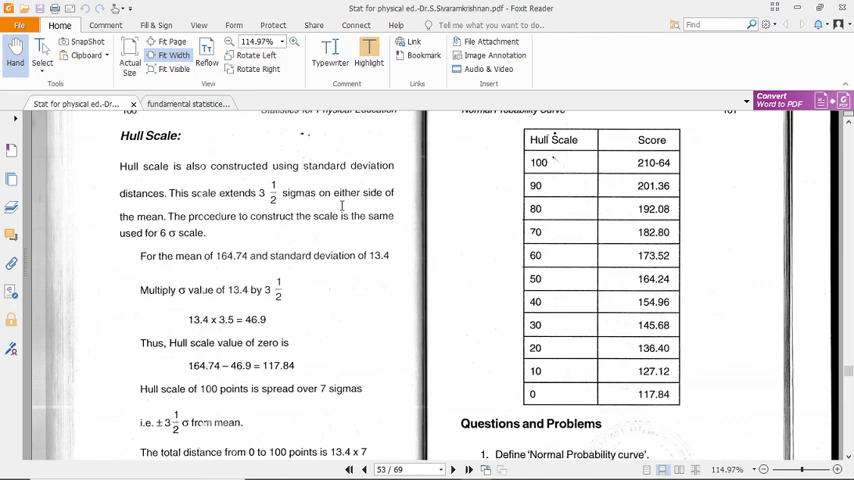